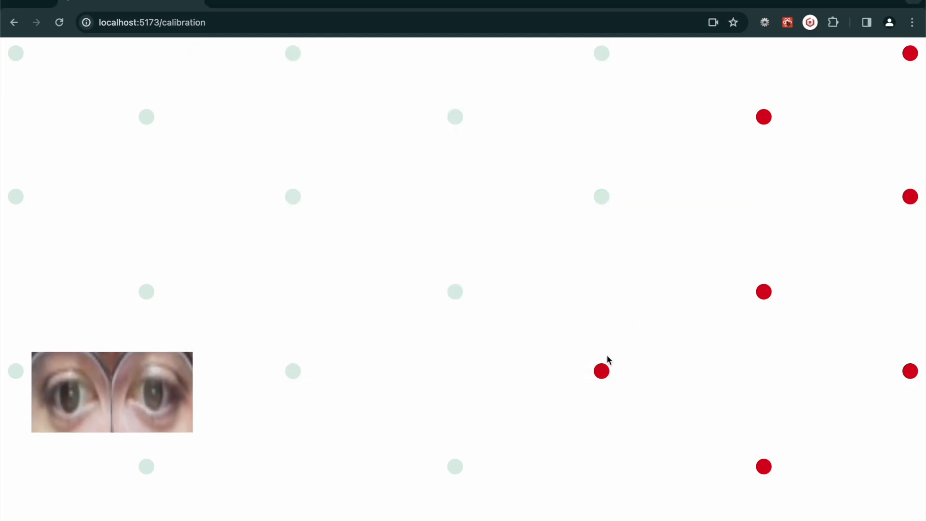
Record the remaining red calibration dots, finishing with the top-right one, so all turn grey
{"action": "left_click", "coordinate": [600, 370]}
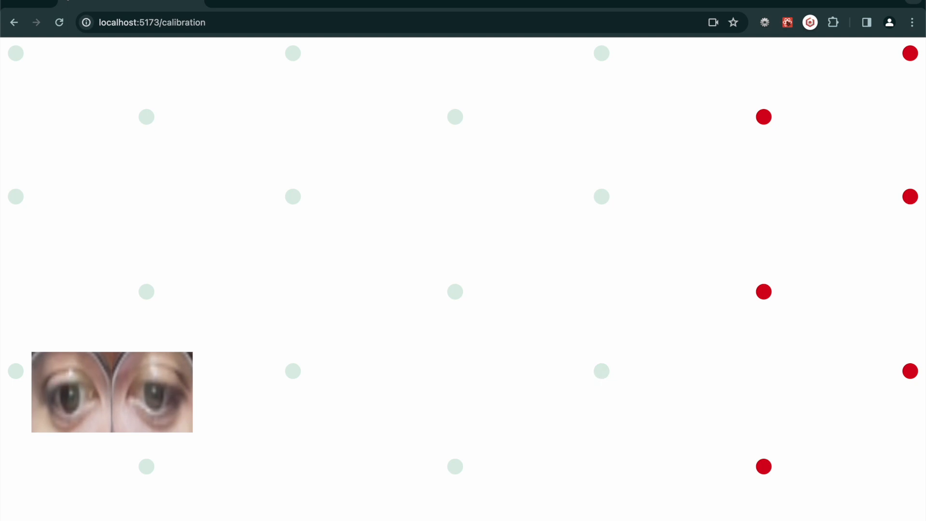
{"action": "left_click", "coordinate": [764, 467]}
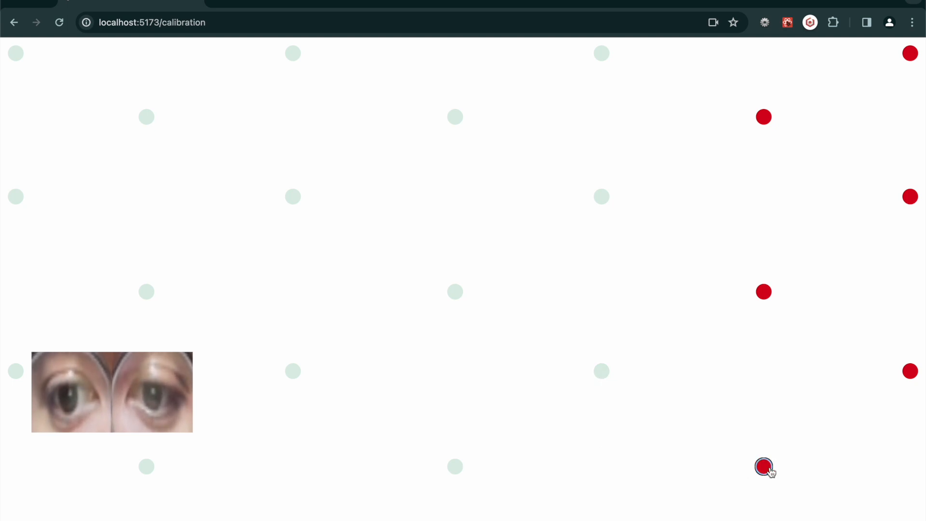
{"action": "left_click", "coordinate": [764, 467]}
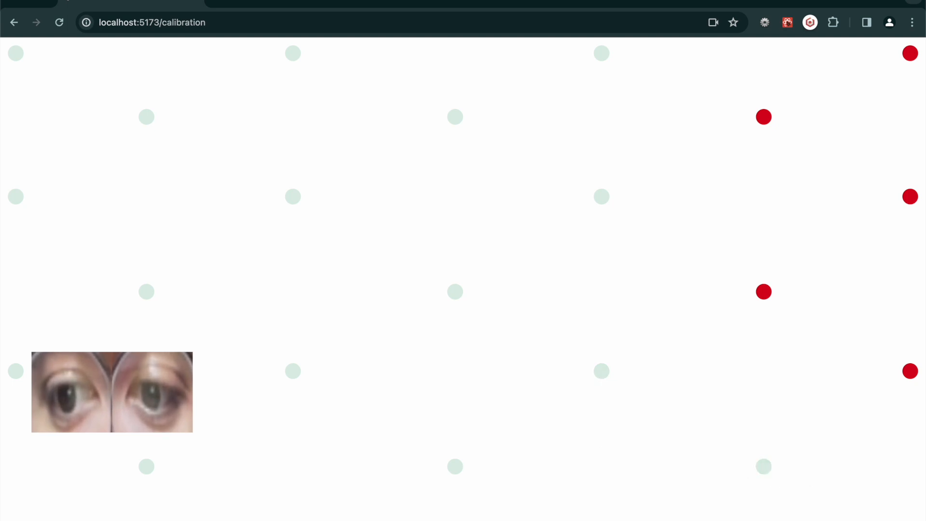
{"action": "left_click", "coordinate": [909, 371]}
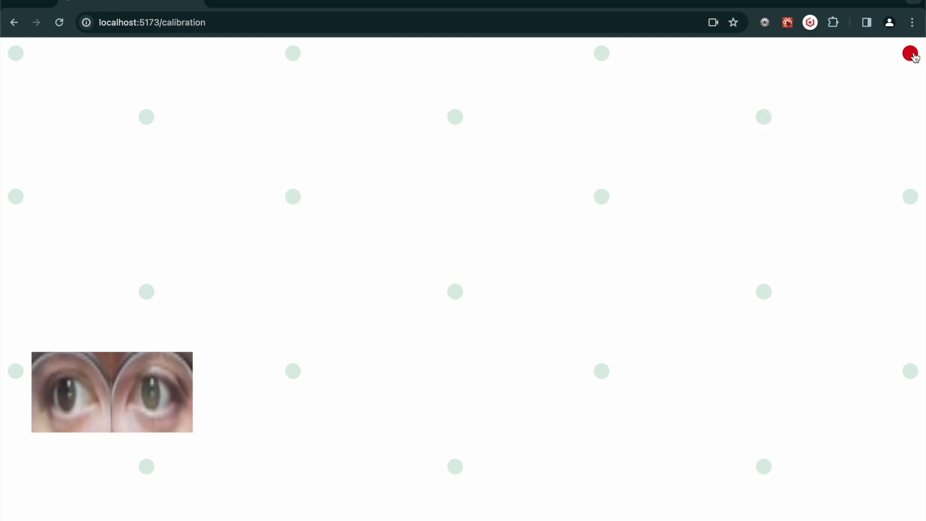
{"action": "left_click", "coordinate": [909, 53]}
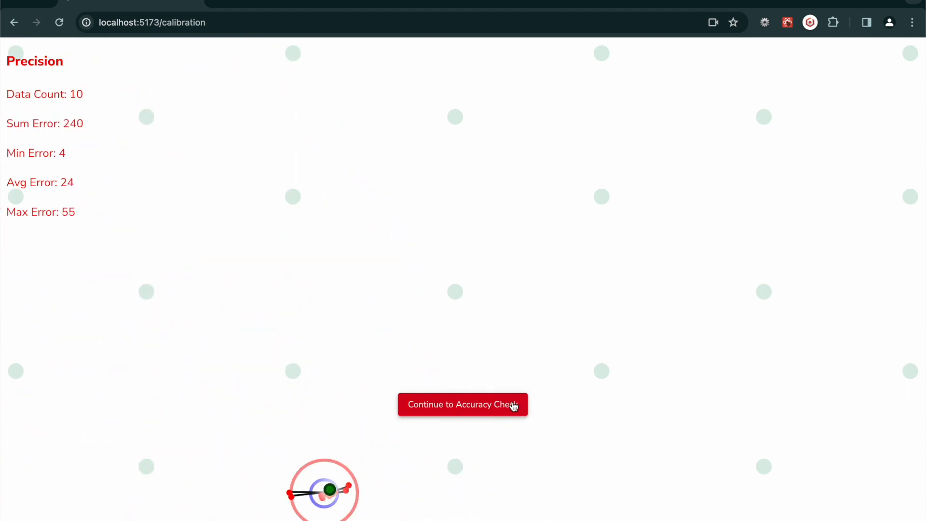
Continue from the precision results (average error 24) to the accuracy check
{"action": "left_click", "coordinate": [461, 404]}
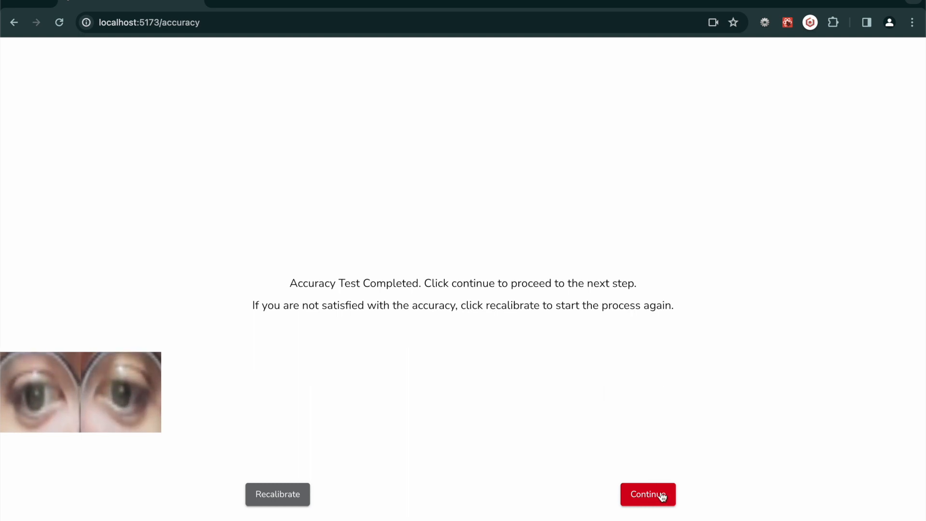
Continue to the videos and inspect the video page to show DevTools console errors
{"action": "left_click", "coordinate": [647, 494]}
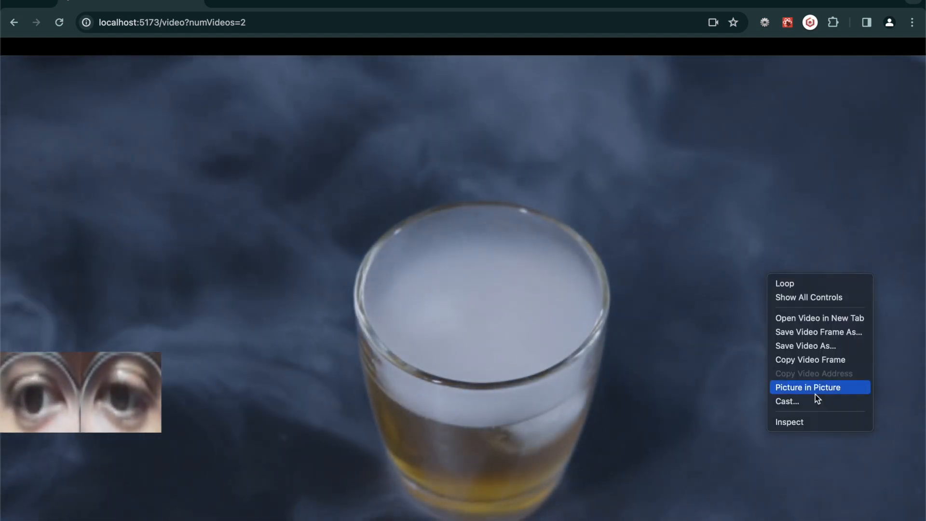
{"action": "mouse_move", "coordinate": [822, 421]}
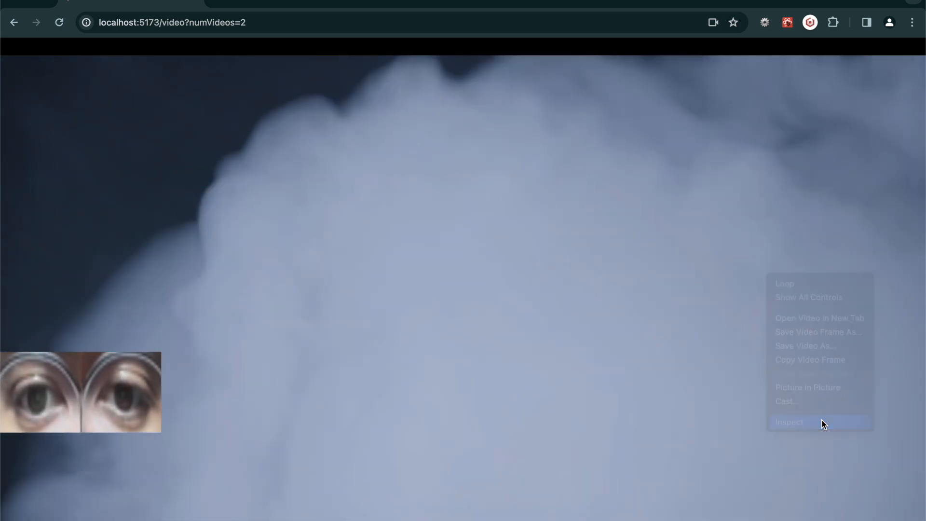
{"action": "left_click", "coordinate": [790, 422]}
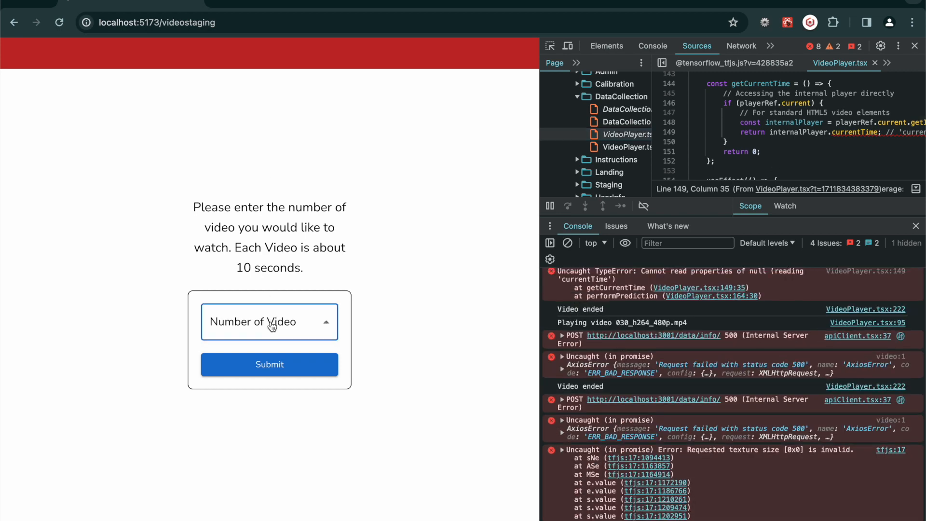
Choose 2 videos and run a session whose gaze samples save with inserted IDs
{"action": "left_click", "coordinate": [269, 364]}
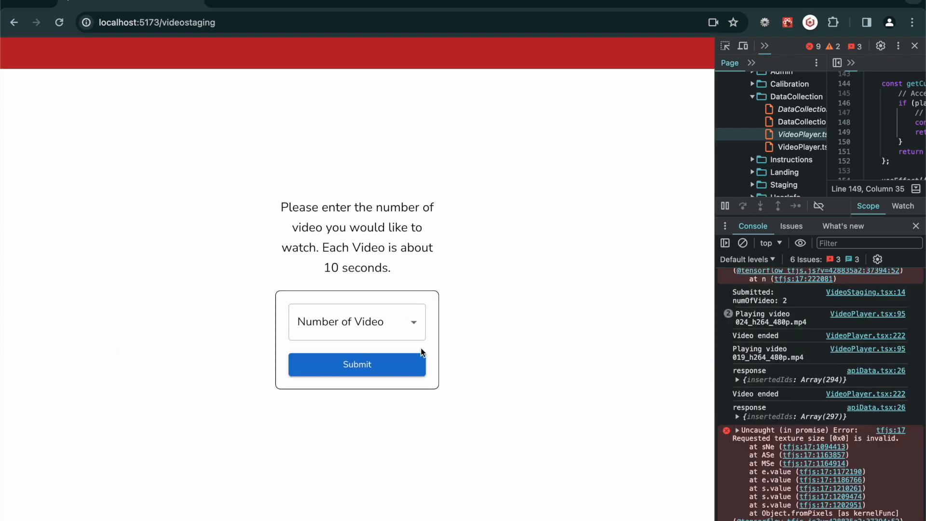
Select 3 videos, submit, and watch the three-clip session with gaze data saved
{"action": "left_click", "coordinate": [356, 321]}
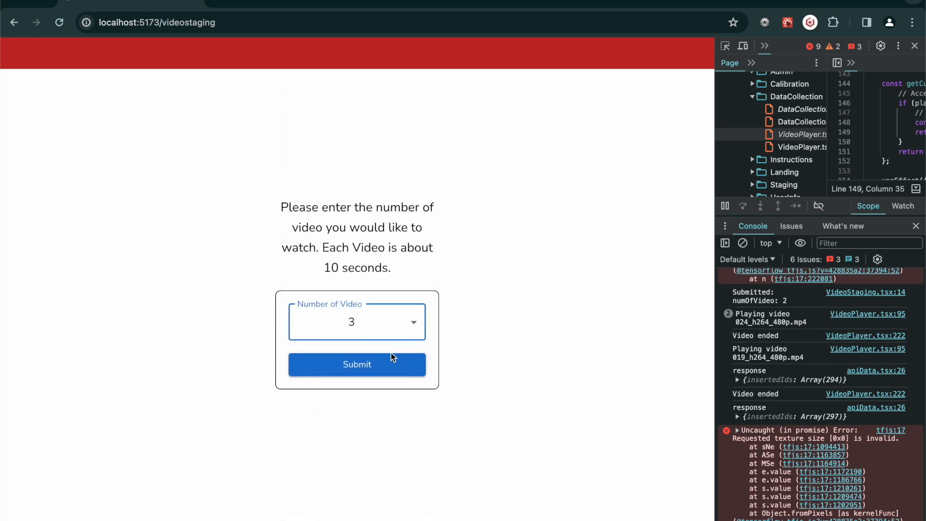
{"action": "left_click", "coordinate": [356, 363]}
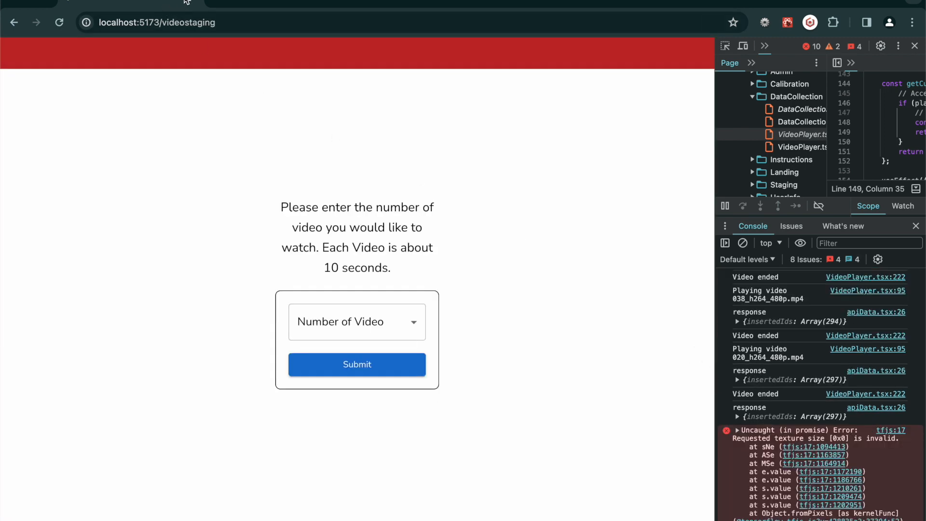
Show 020_h264_480p.mp4 stats on /admin (1 view, 600 samples) and close DevTools
{"action": "left_click", "coordinate": [156, 22]}
{"action": "type", "text": "adm"}
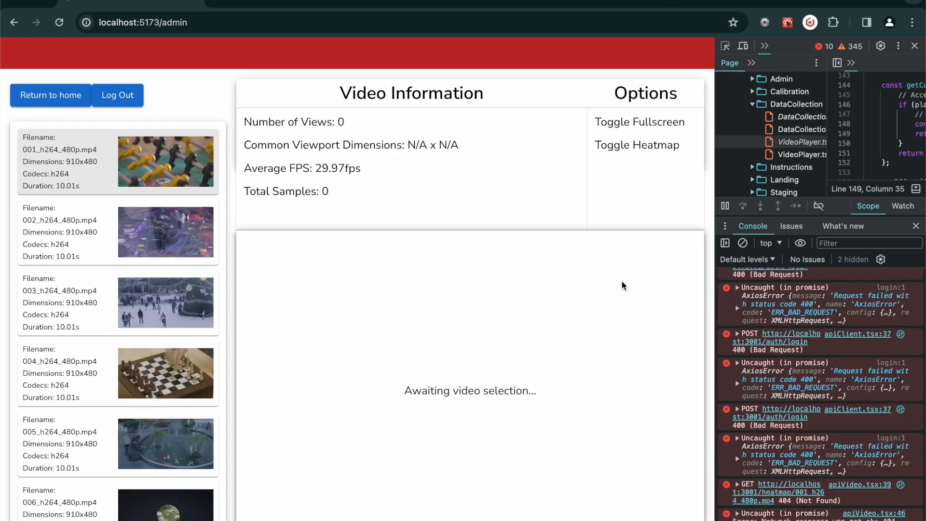
{"action": "scroll", "scroll_direction": "down", "scroll_amount": 3}
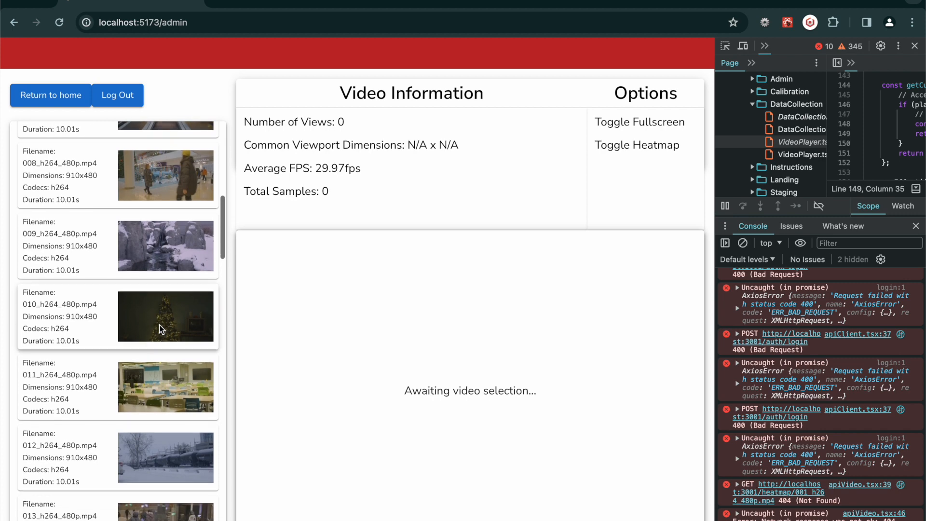
{"action": "scroll", "scroll_direction": "down", "scroll_amount": 3}
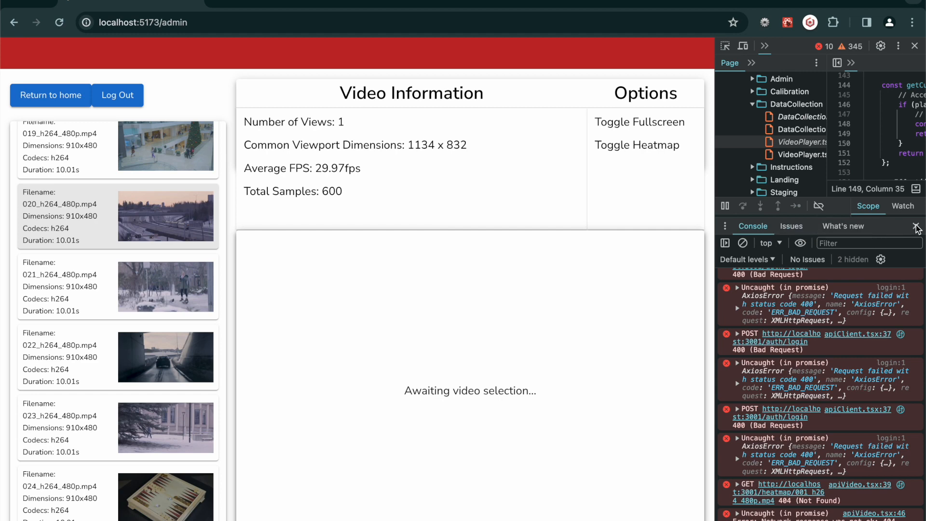
{"action": "left_click", "coordinate": [914, 46]}
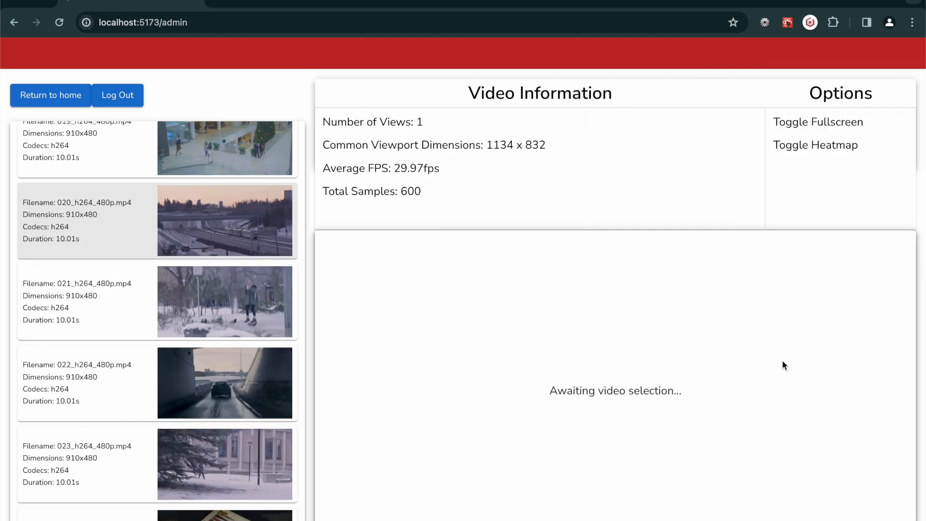
{"action": "mouse_move", "coordinate": [801, 139]}
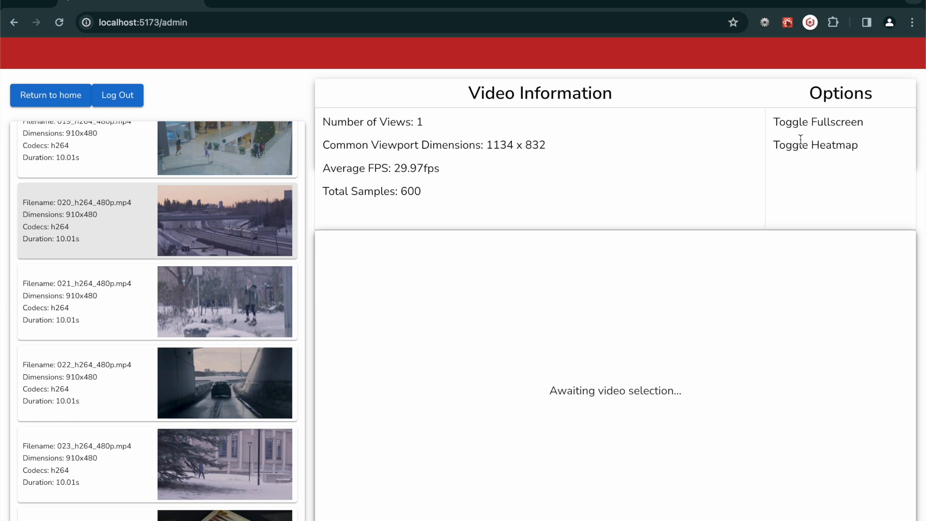
{"action": "mouse_move", "coordinate": [337, 519]}
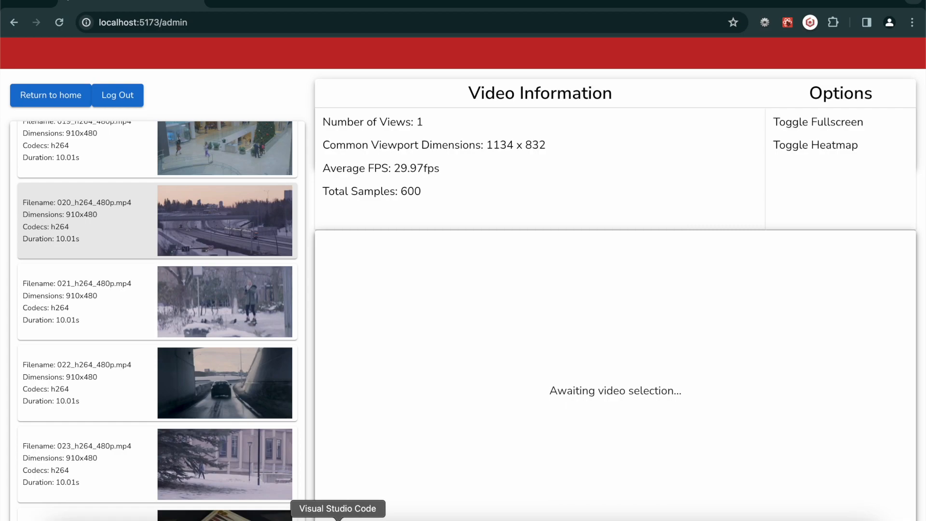